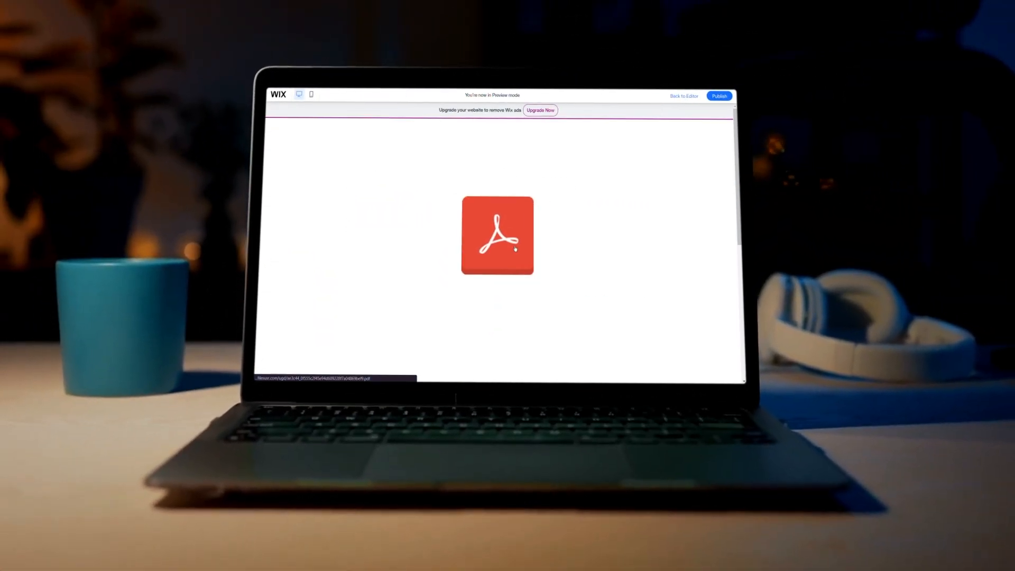
Open the Online Business site in the Editor and bring up the Add Elements panel
{"action": "left_click", "coordinate": [496, 235]}
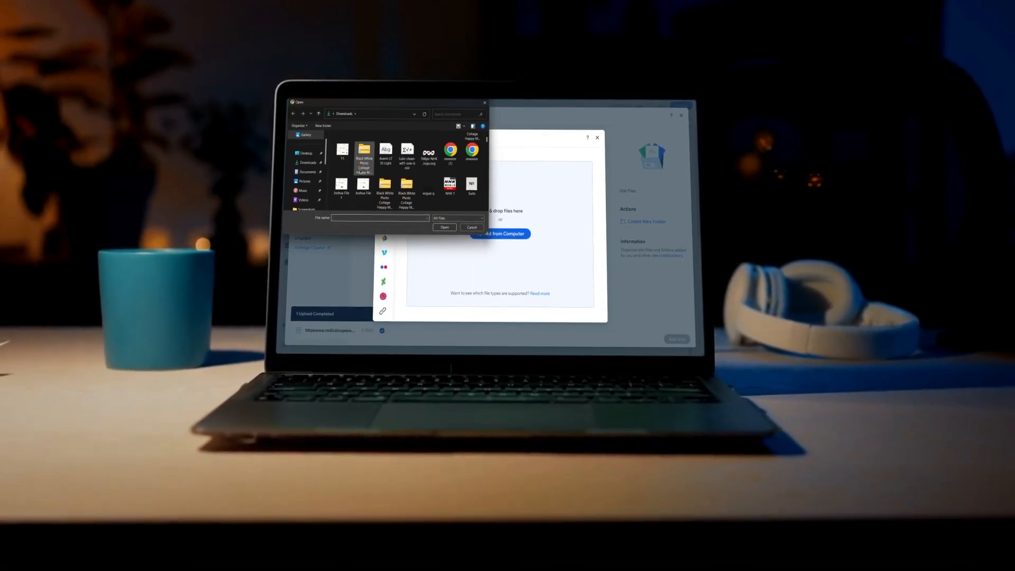
{"action": "left_click", "coordinate": [444, 228]}
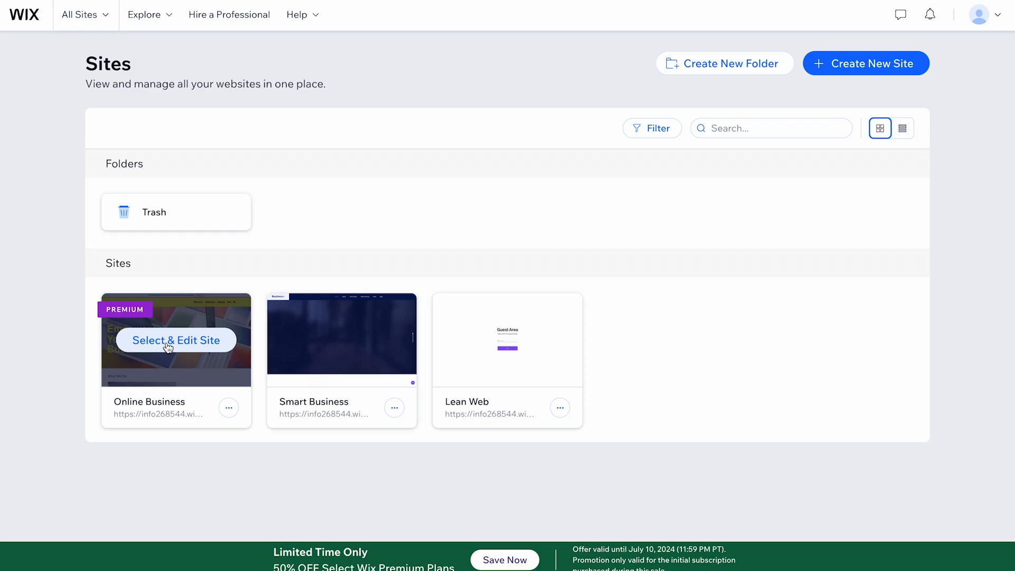
{"action": "left_click", "coordinate": [175, 340]}
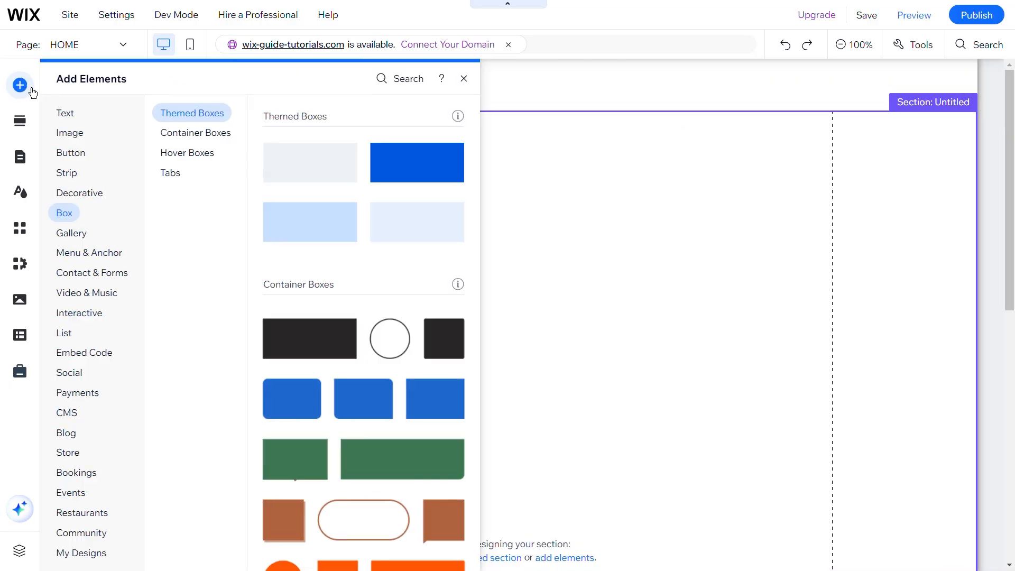
{"action": "left_click", "coordinate": [69, 153]}
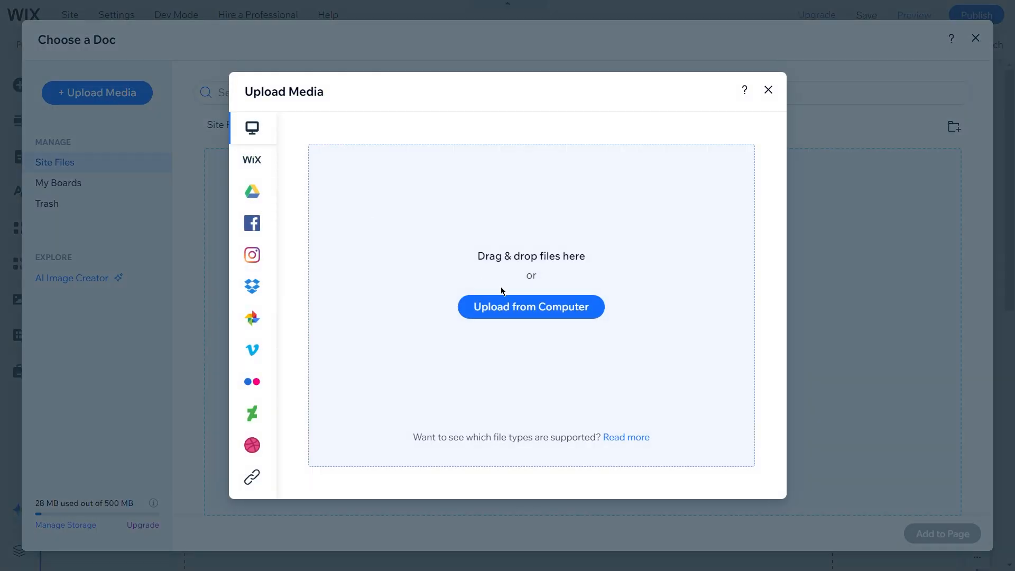
Upload the radicalcupaustralia PDF from Downloads into Site Files
{"action": "left_click", "coordinate": [530, 306]}
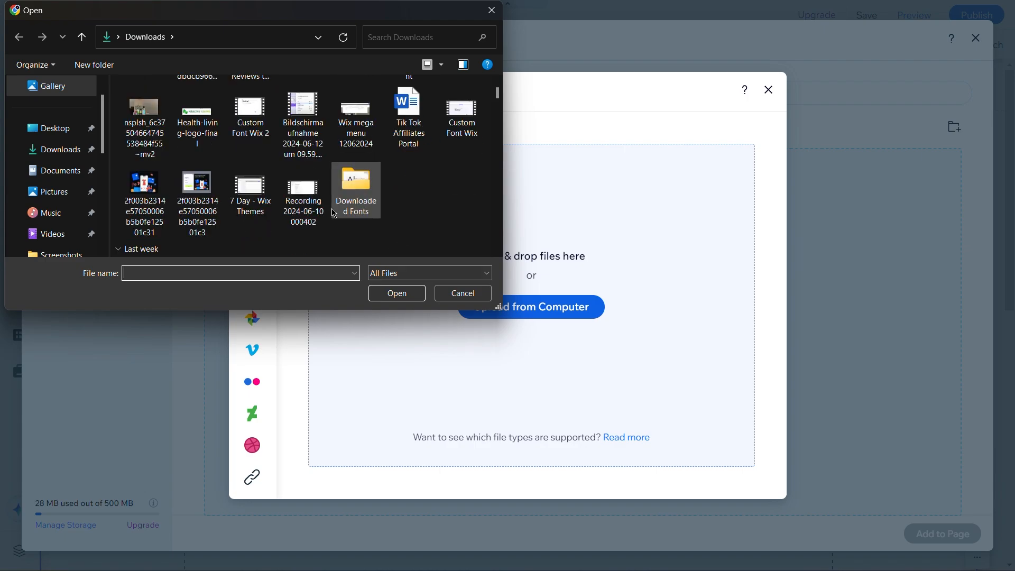
{"action": "scroll", "scroll_direction": "down", "scroll_amount": 3}
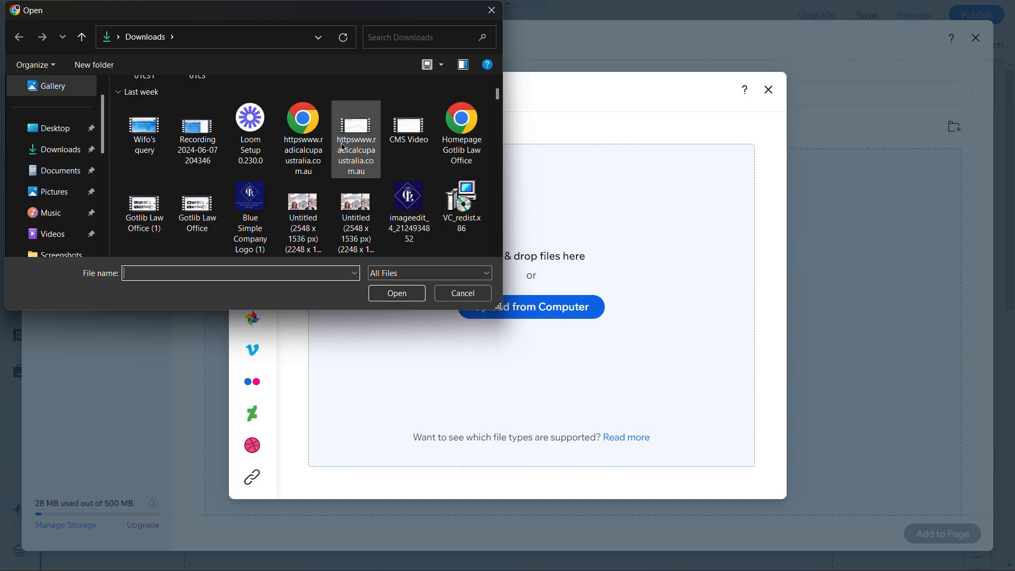
{"action": "left_click", "coordinate": [396, 292]}
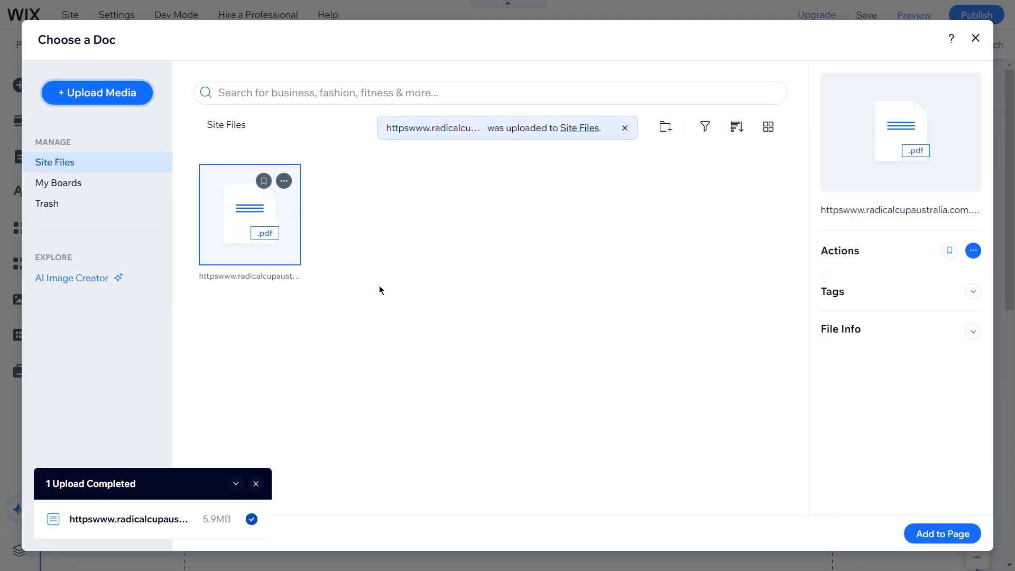
{"action": "mouse_move", "coordinate": [974, 547]}
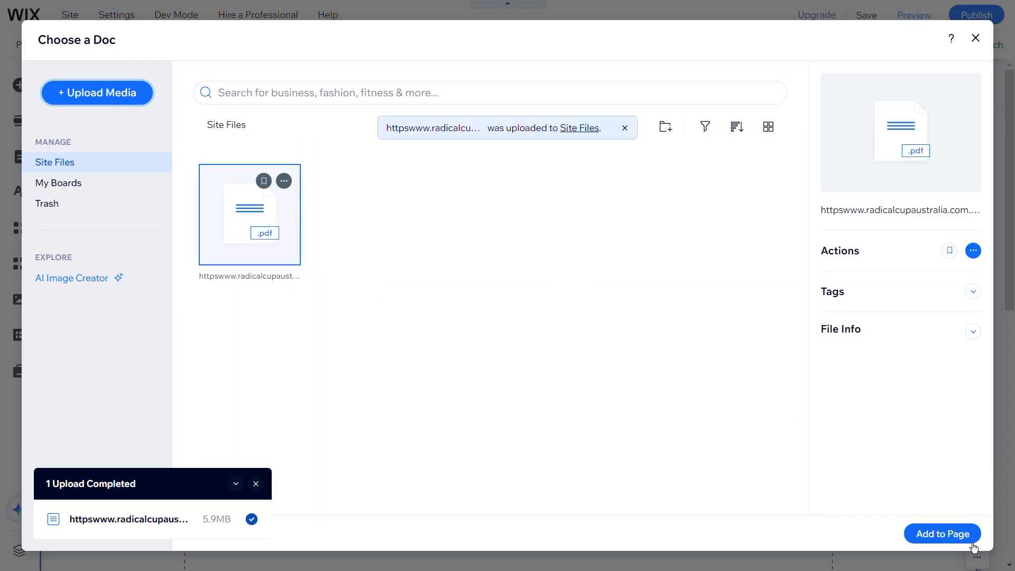
Add the uploaded radicalcupaustralia PDF to the page and select its document button
{"action": "left_click", "coordinate": [941, 533]}
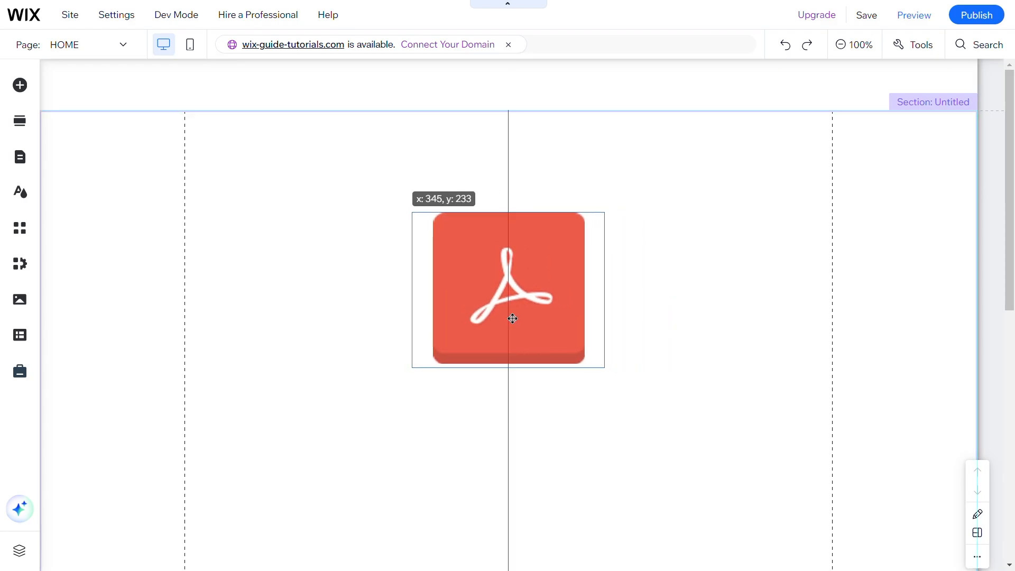
{"action": "left_click", "coordinate": [507, 289]}
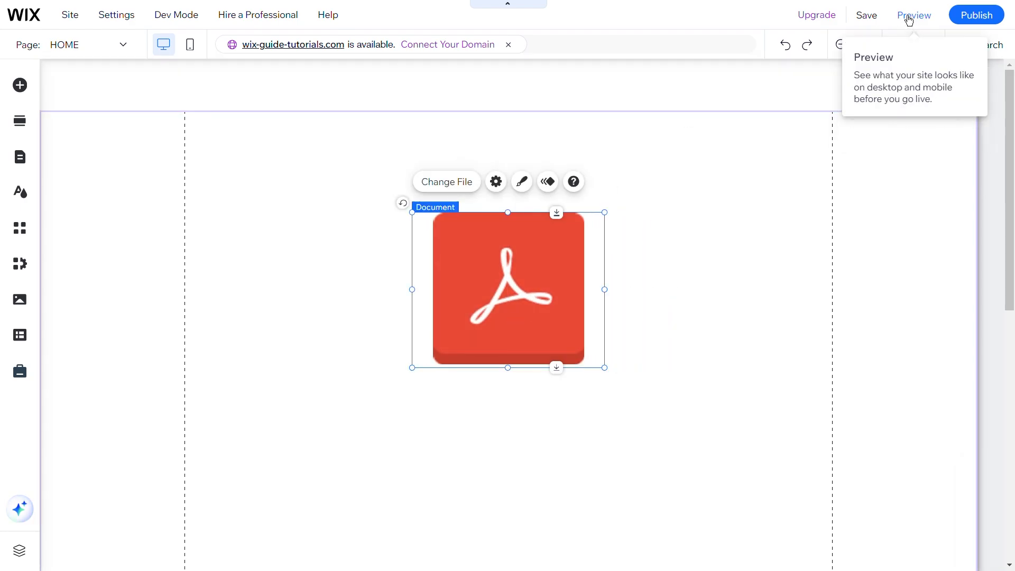
Preview the page and click the PDF document button to open the linked PDF
{"action": "left_click", "coordinate": [913, 15]}
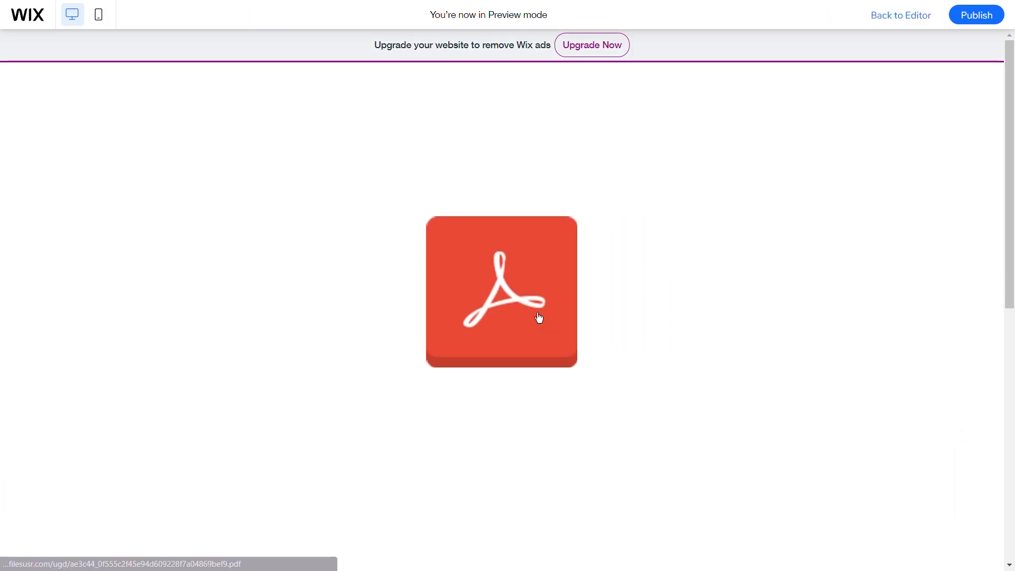
{"action": "left_click", "coordinate": [501, 290]}
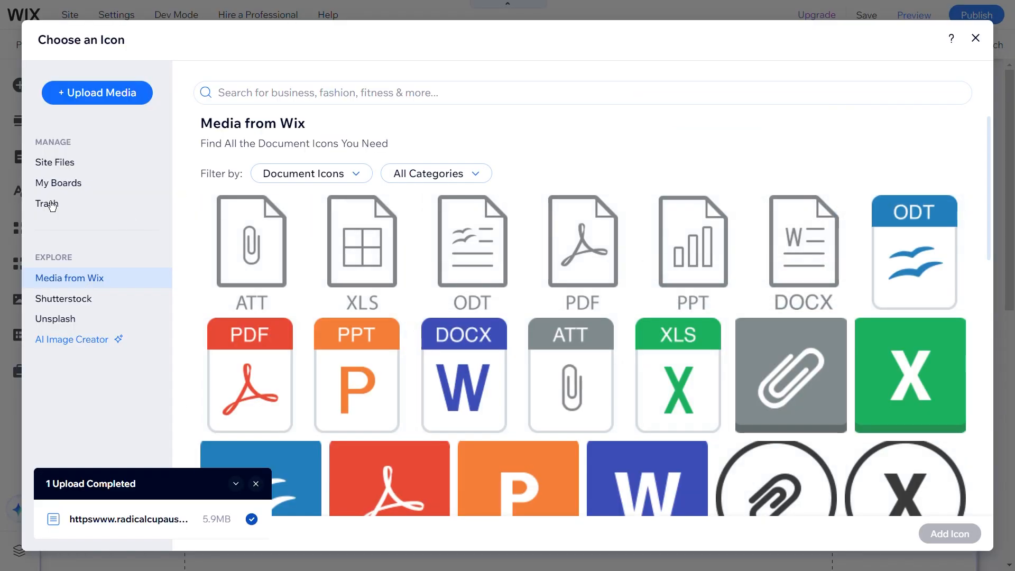
From Site Files, upload the SUITS image from the computer as the button icon
{"action": "left_click", "coordinate": [55, 161]}
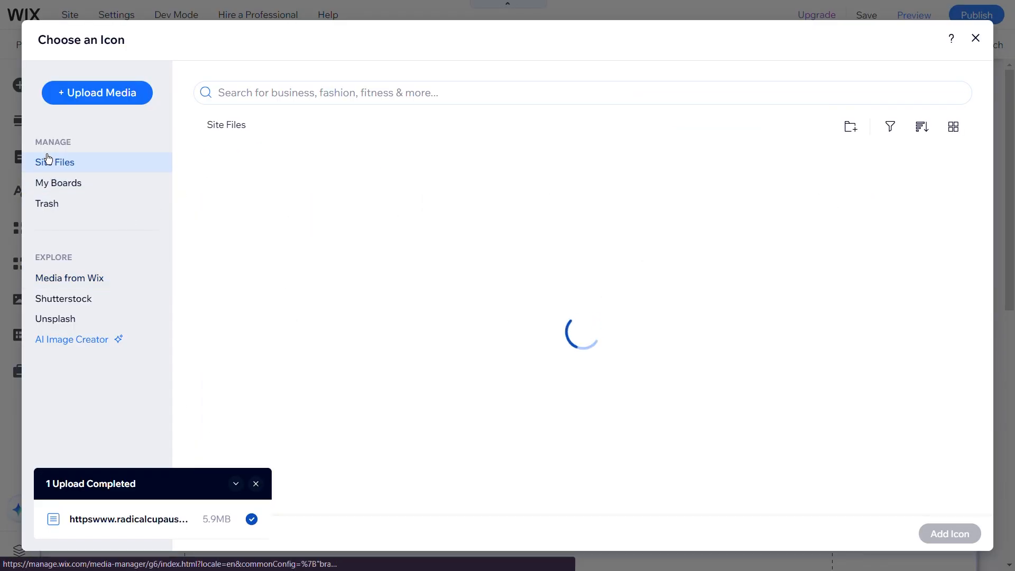
{"action": "left_click", "coordinate": [97, 92]}
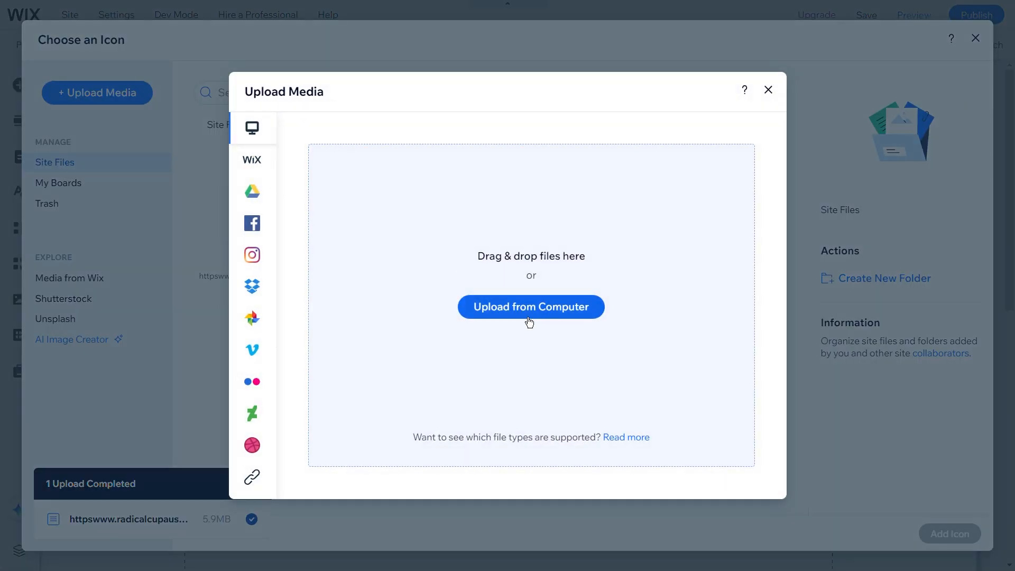
{"action": "left_click", "coordinate": [530, 306]}
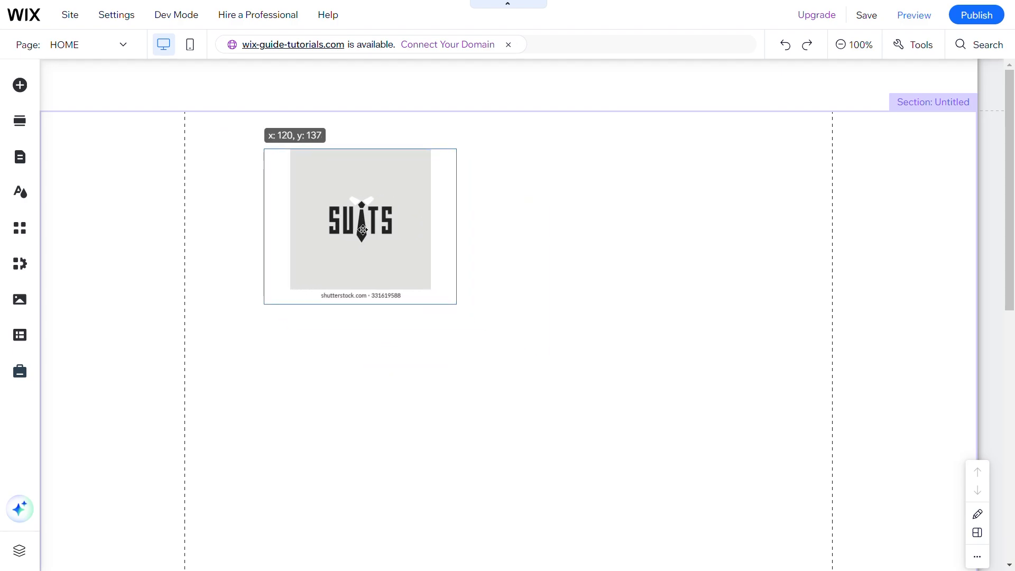
Check the document button's settings twice, confirming the linked PDF and SUITS image
{"action": "left_click", "coordinate": [361, 229]}
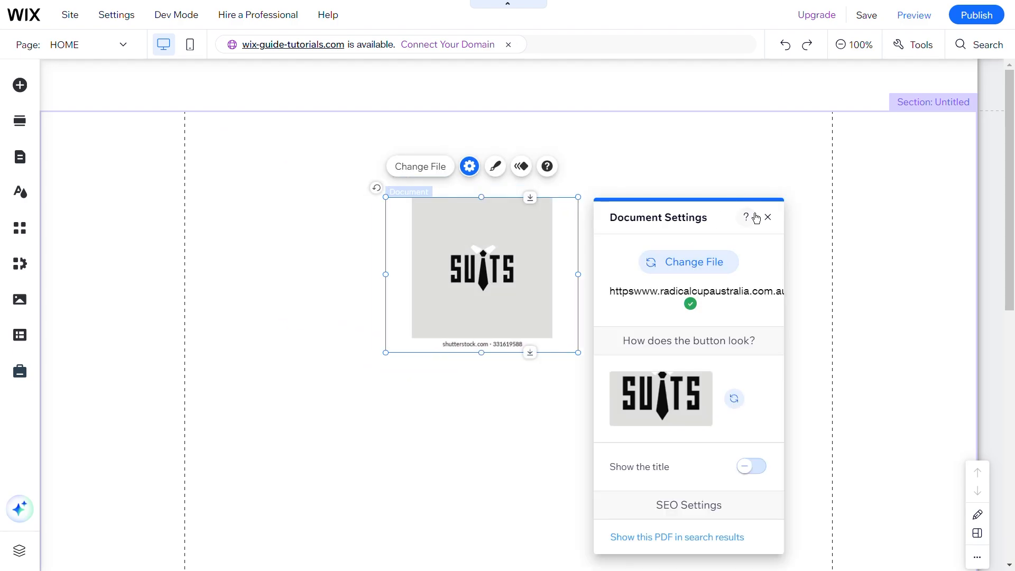
{"action": "left_click", "coordinate": [768, 217]}
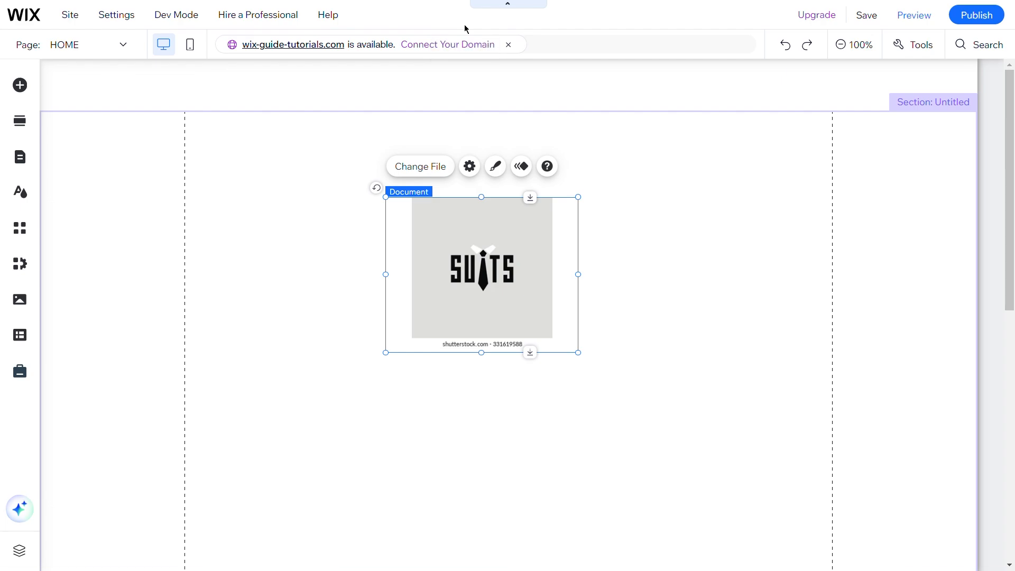
{"action": "left_click", "coordinate": [468, 165]}
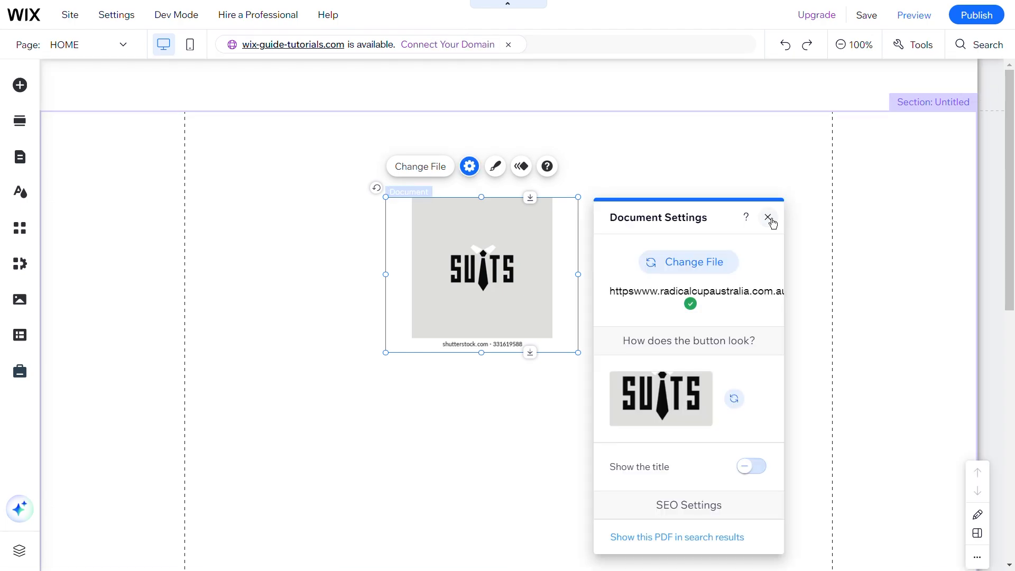
{"action": "left_click", "coordinate": [768, 217]}
{"action": "type", "text": "Your comment or question"}
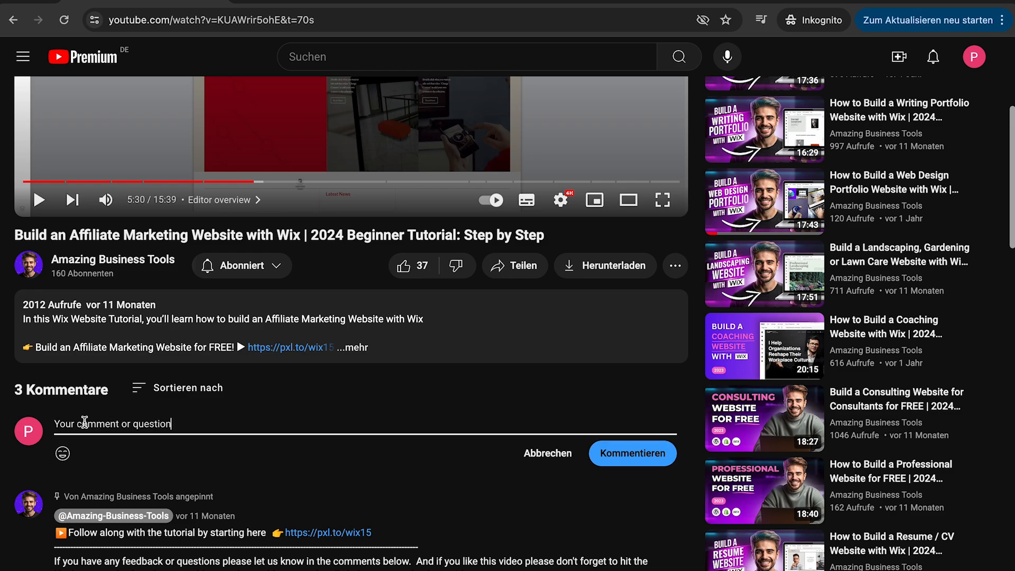
Click the YouTube comment box, then Start Now on Wix to reach Sign Up
{"action": "left_click", "coordinate": [631, 452]}
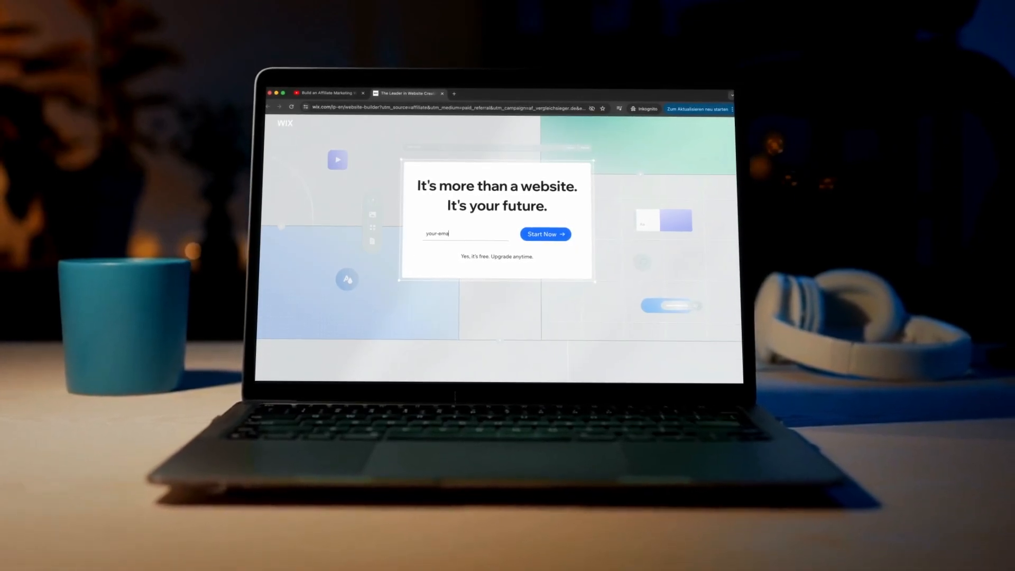
{"action": "left_click", "coordinate": [541, 233]}
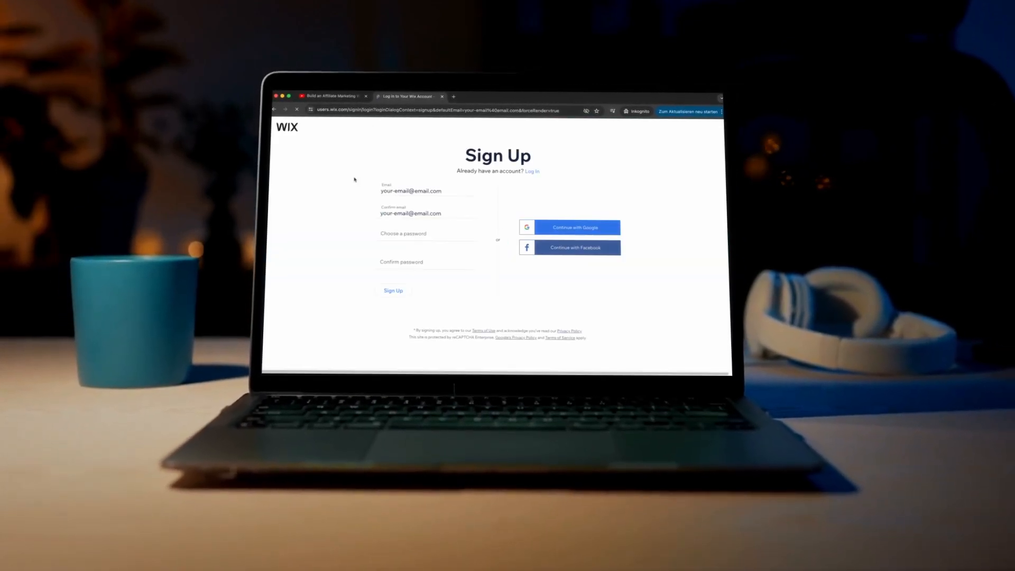